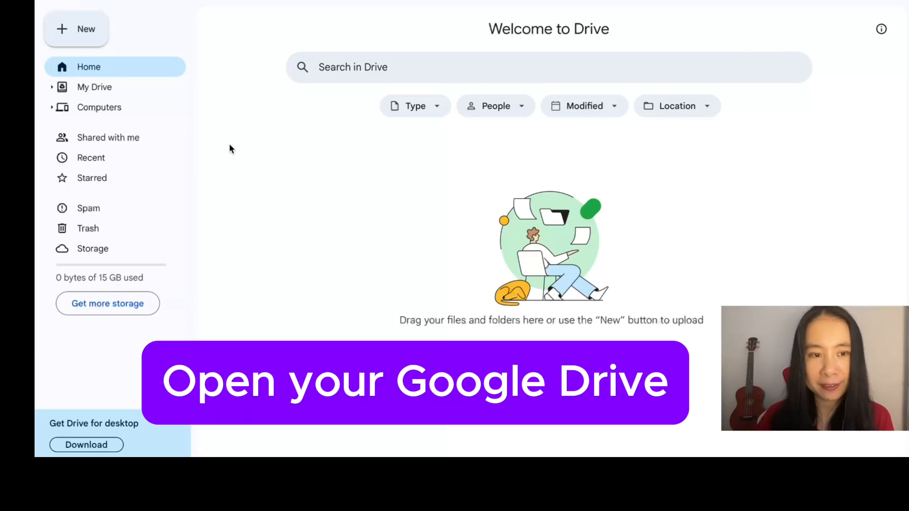
From Drive's New menu, choose Connect more apps to reach the Workspace Marketplace
left_click(75, 29)
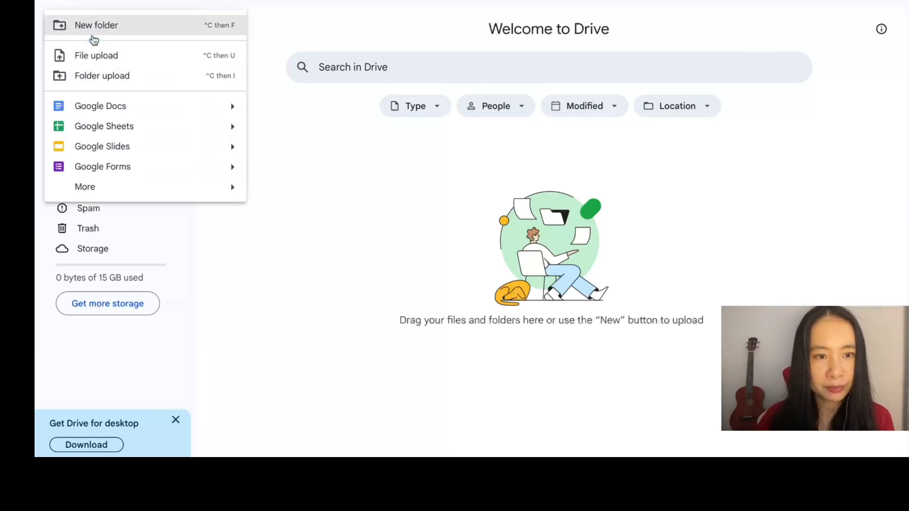
mouse_move(85, 186)
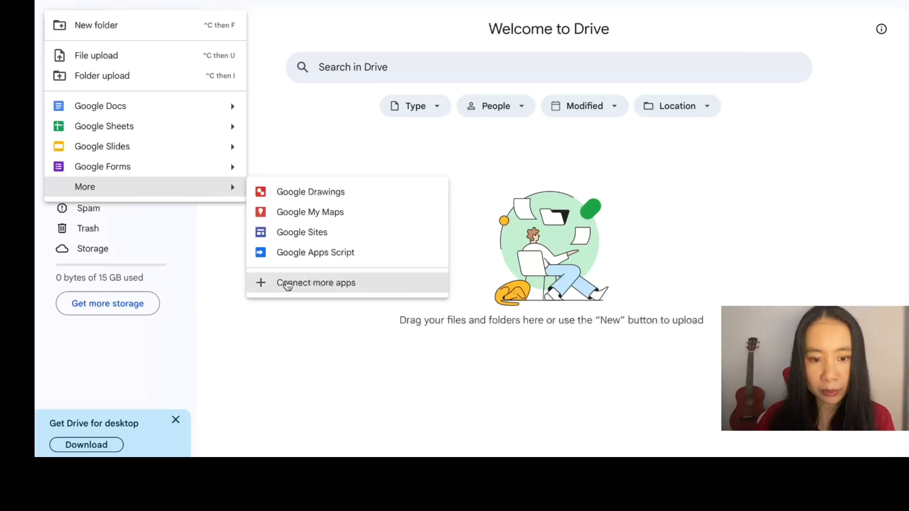
left_click(315, 282)
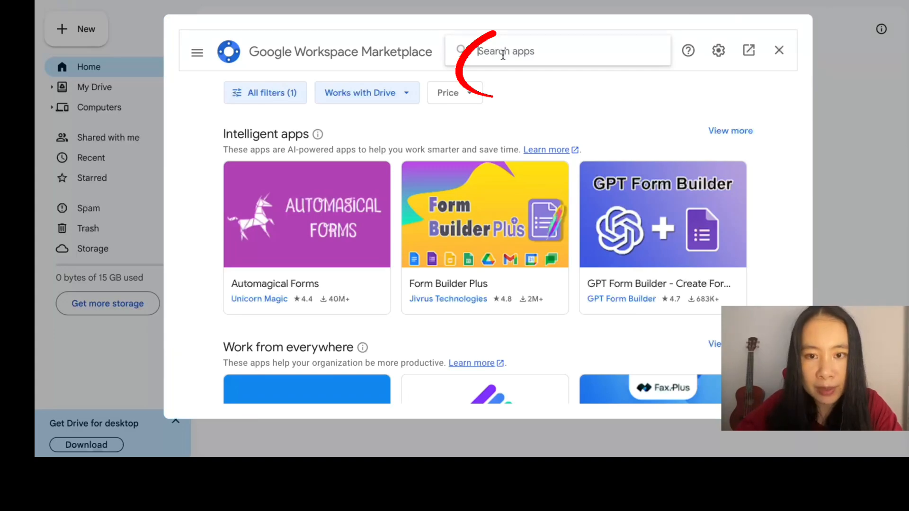
Search the Marketplace for 'colab' and bring up the Colaboratory listing
type("colab")
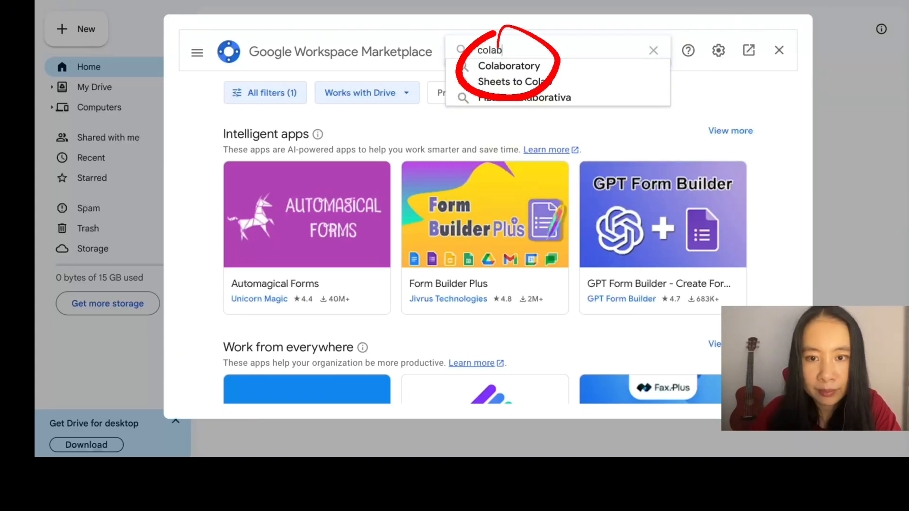
left_click(509, 66)
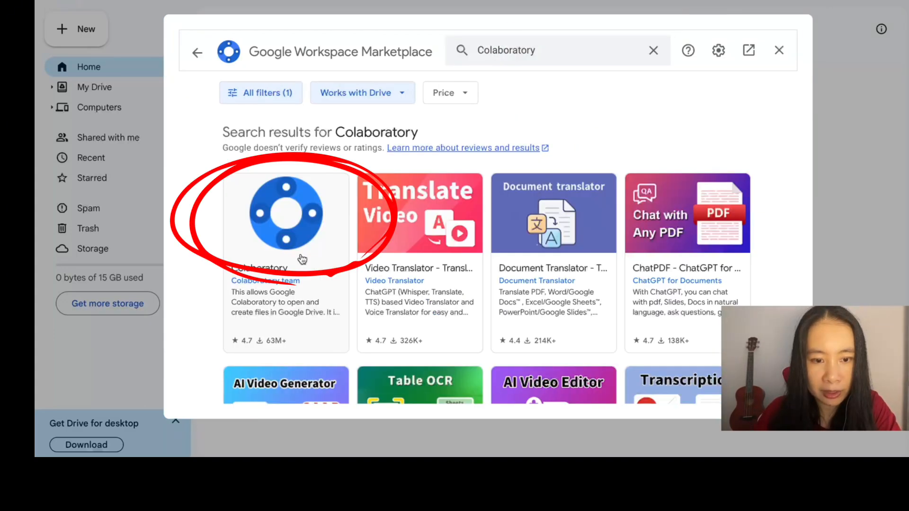
left_click(285, 220)
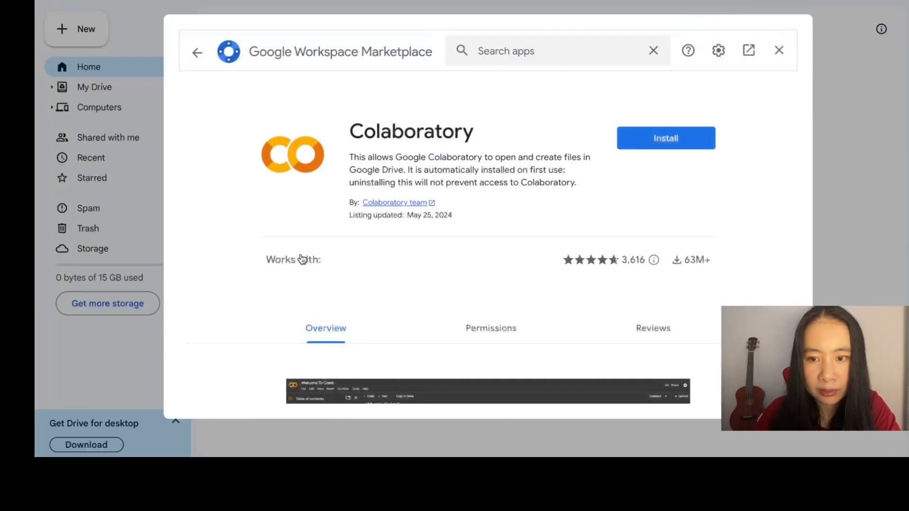
Install Colaboratory, granting permission and signing in, then return to Drive
left_click(666, 138)
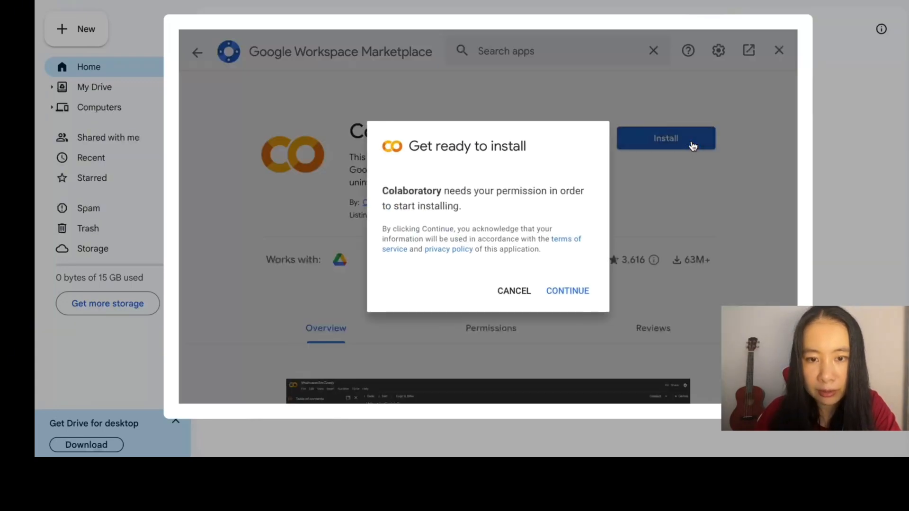
left_click(568, 290)
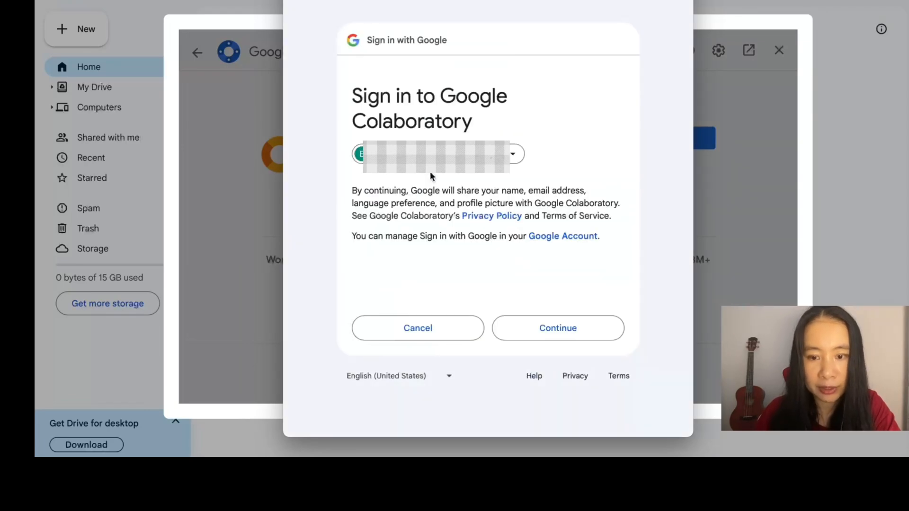
left_click(558, 327)
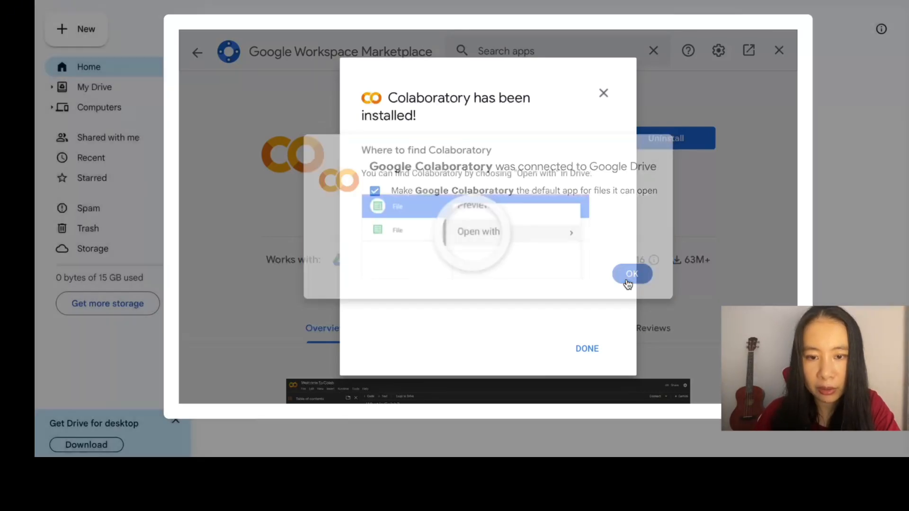
left_click(631, 274)
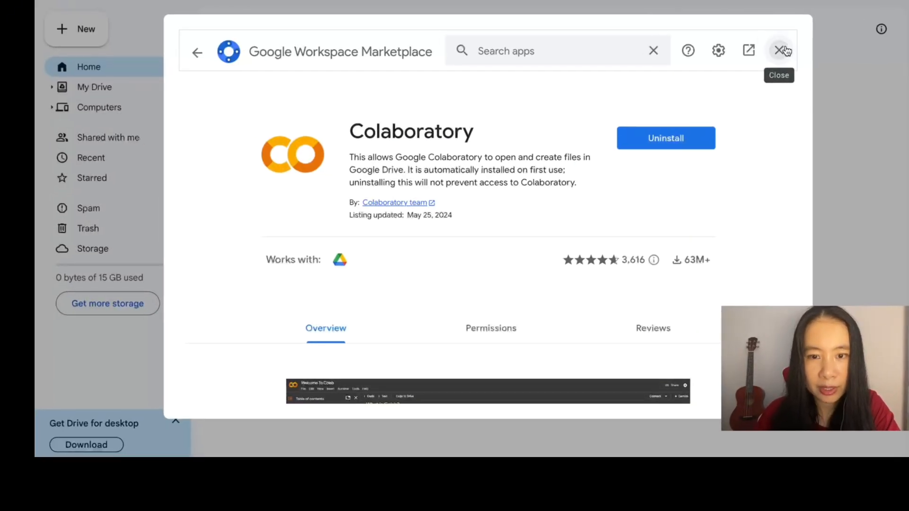
left_click(782, 50)
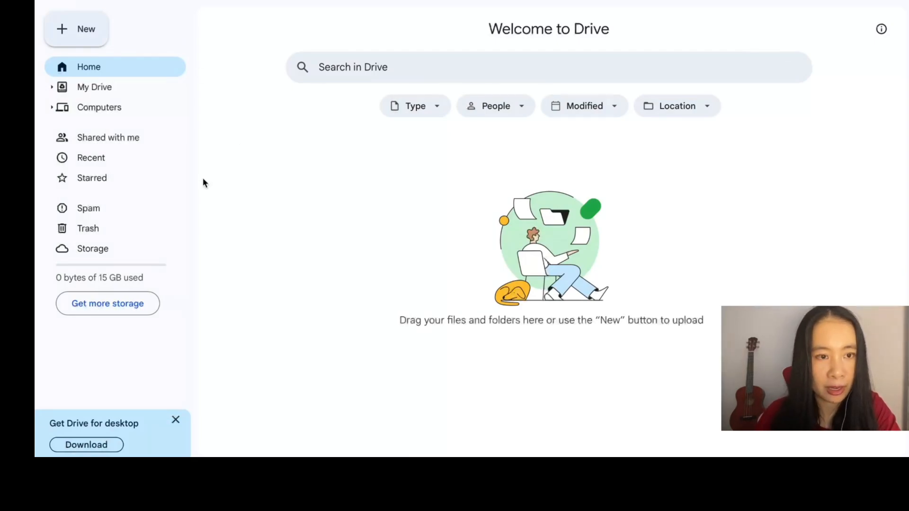
Create a new Google Colaboratory notebook from Drive's New > More menu
left_click(76, 28)
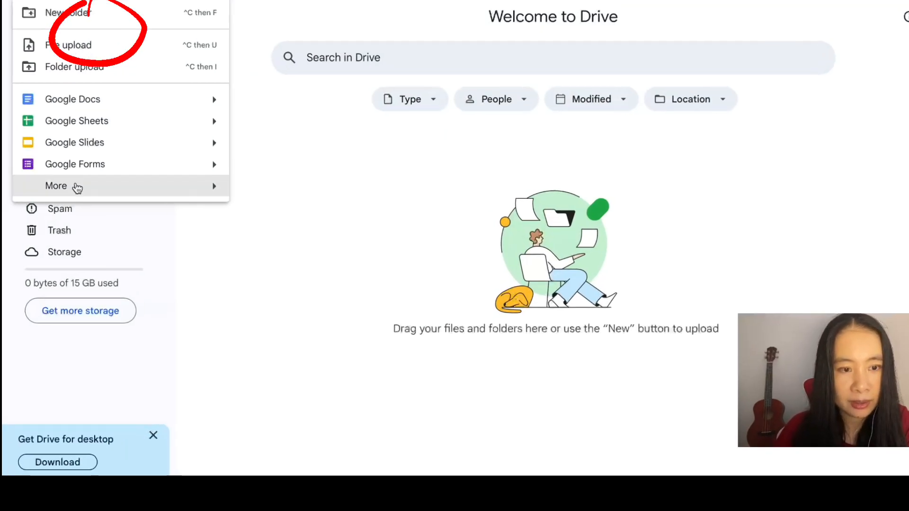
mouse_move(57, 185)
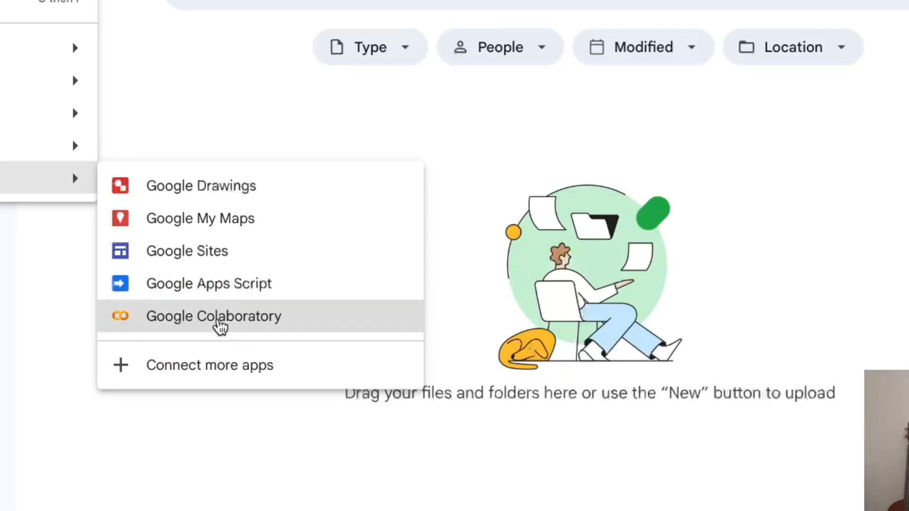
left_click(214, 316)
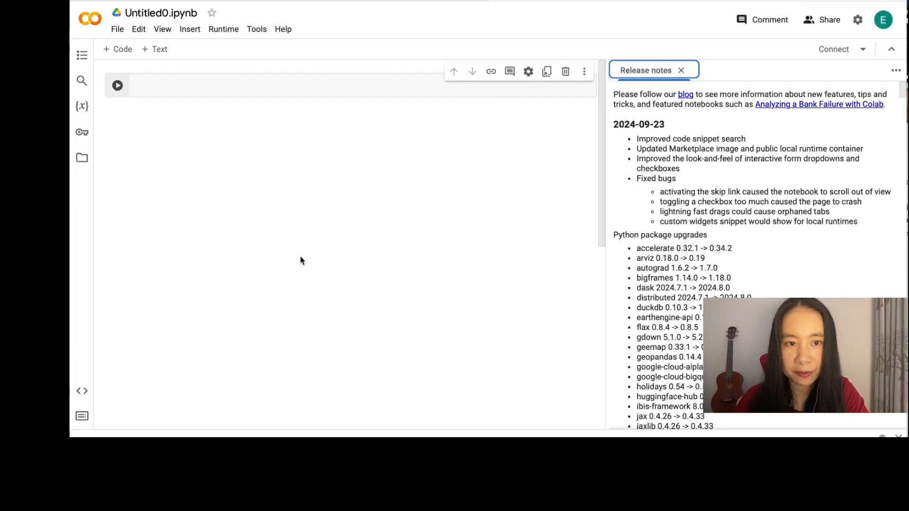
Rename the notebook from Untitled0.ipynb to audio-to-text.ipynb
left_click(155, 13)
type("audio-to-text")
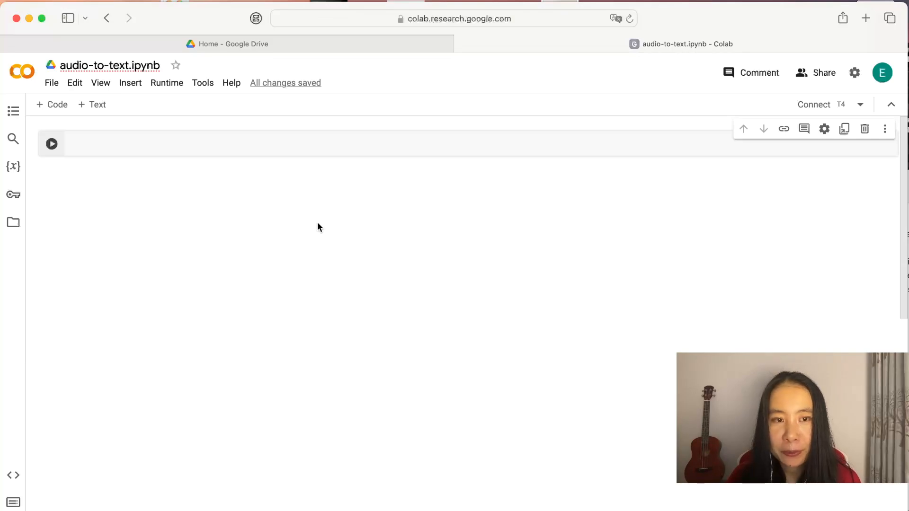
mouse_move(145, 173)
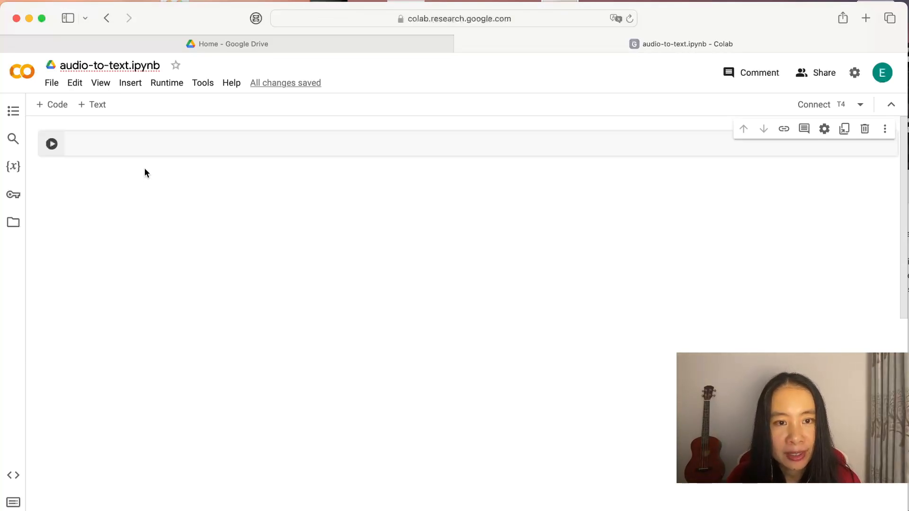
left_click(167, 82)
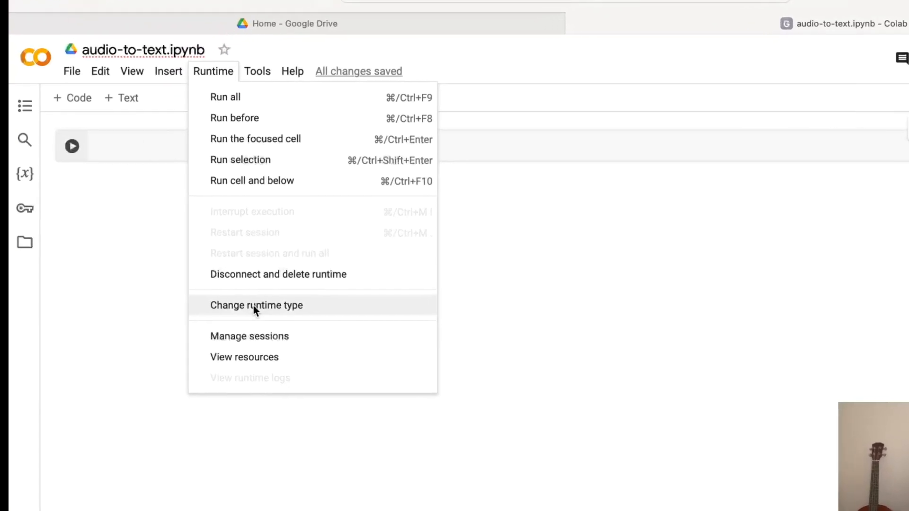
Bring up Change runtime type showing Python 3 with T4 GPU selected
left_click(256, 305)
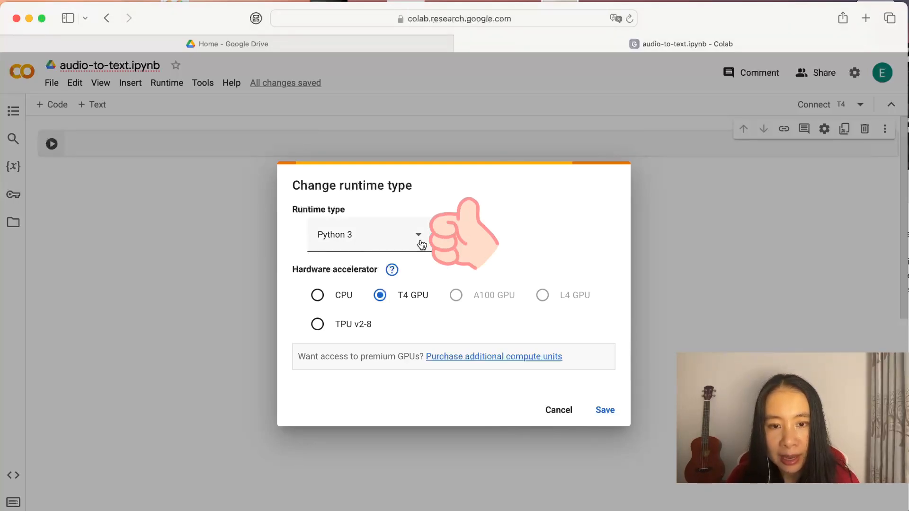
mouse_move(346, 286)
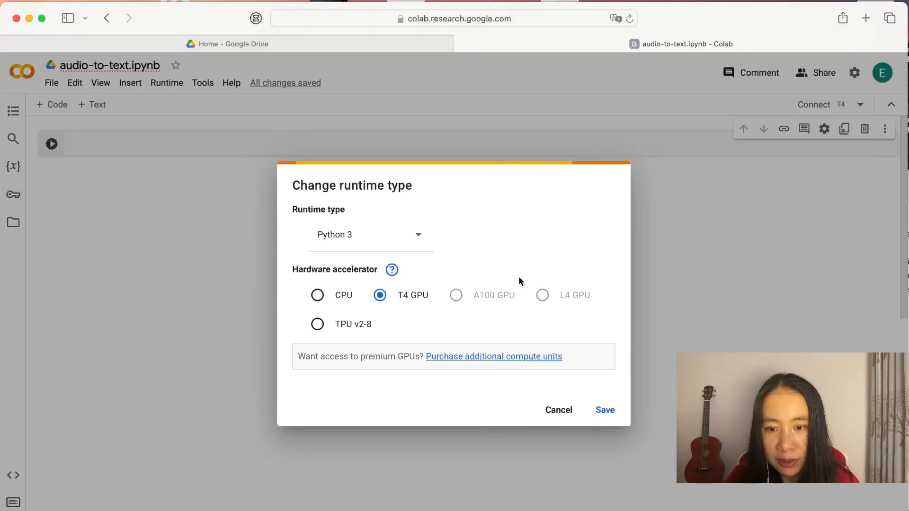
mouse_move(516, 272)
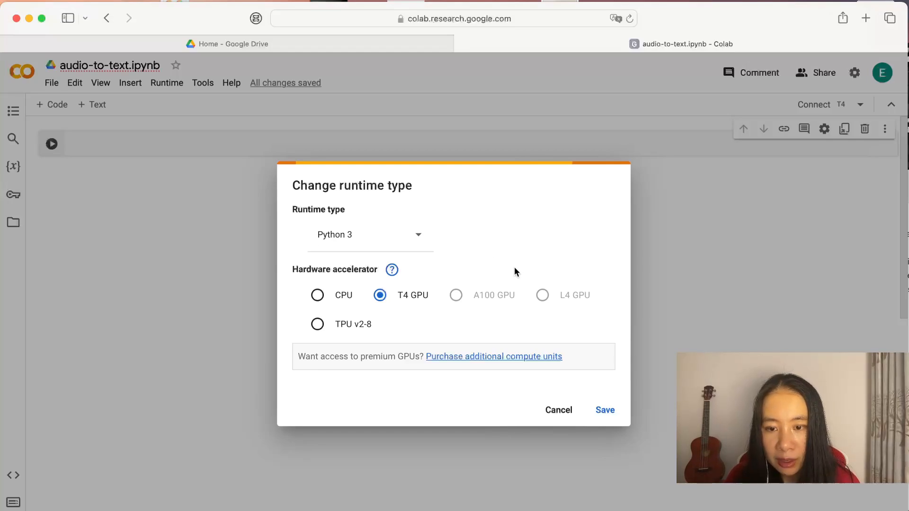
mouse_move(474, 330)
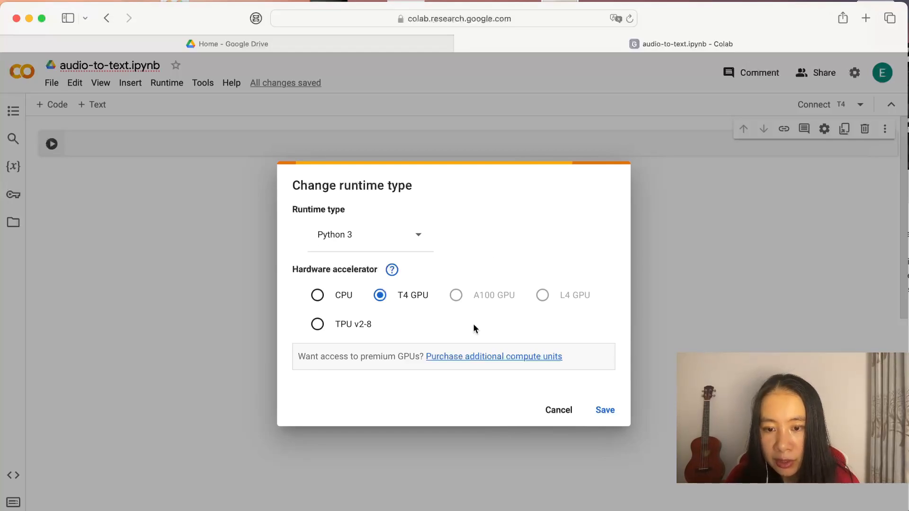
mouse_move(484, 322)
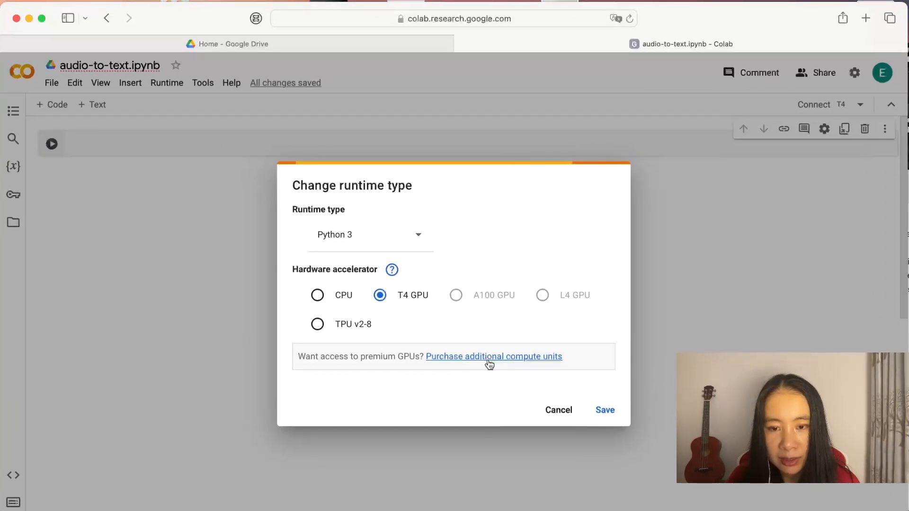
mouse_move(473, 335)
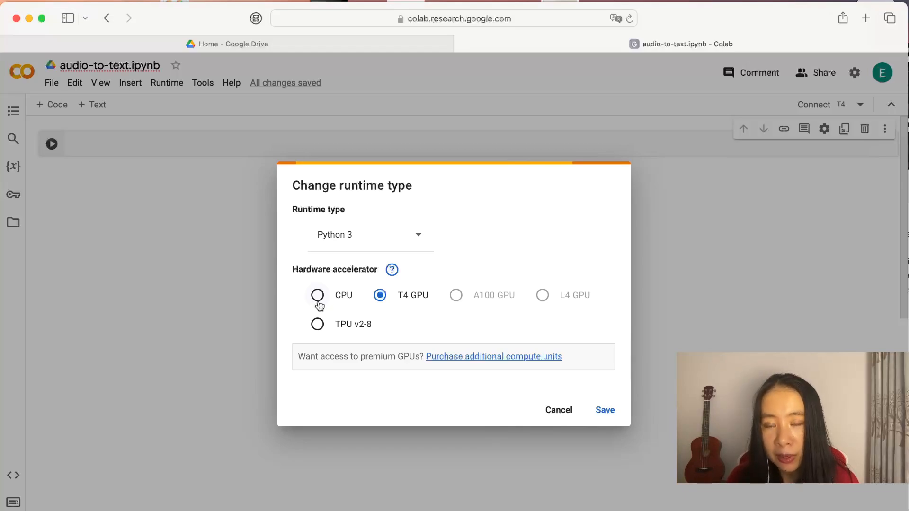
mouse_move(355, 289)
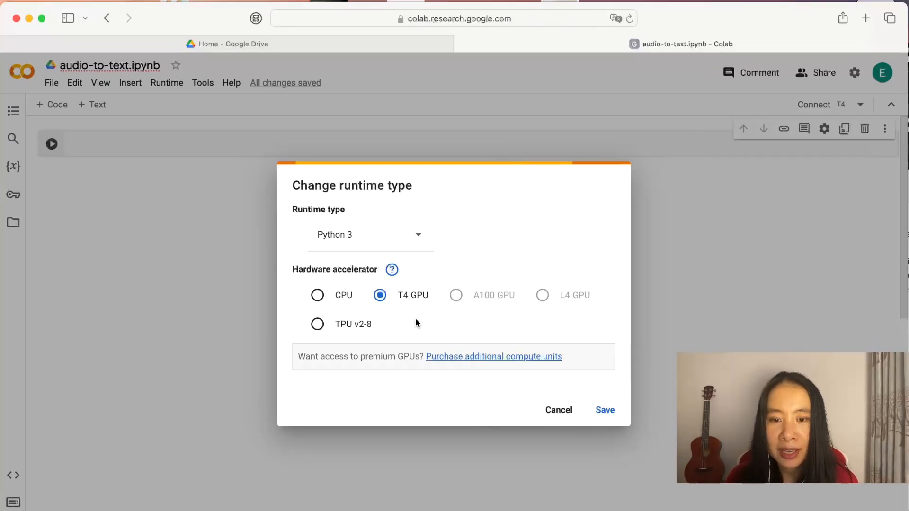
mouse_move(422, 321)
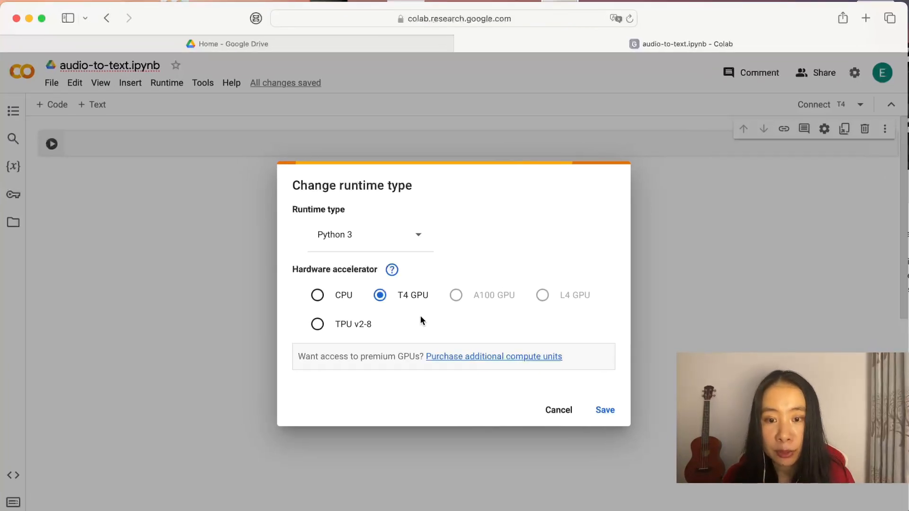
mouse_move(406, 315)
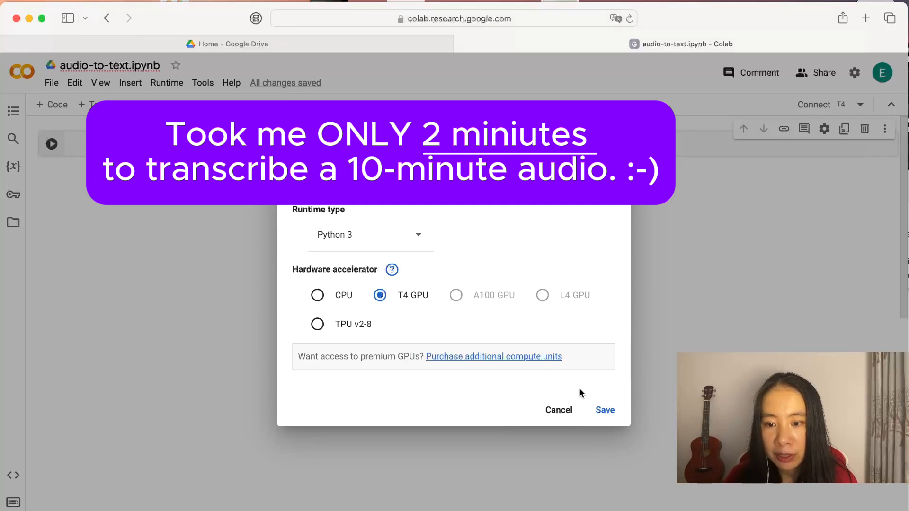
Save T4 GPU as the hardware accelerator and add the Whisper and ffmpeg install cell
left_click(604, 410)
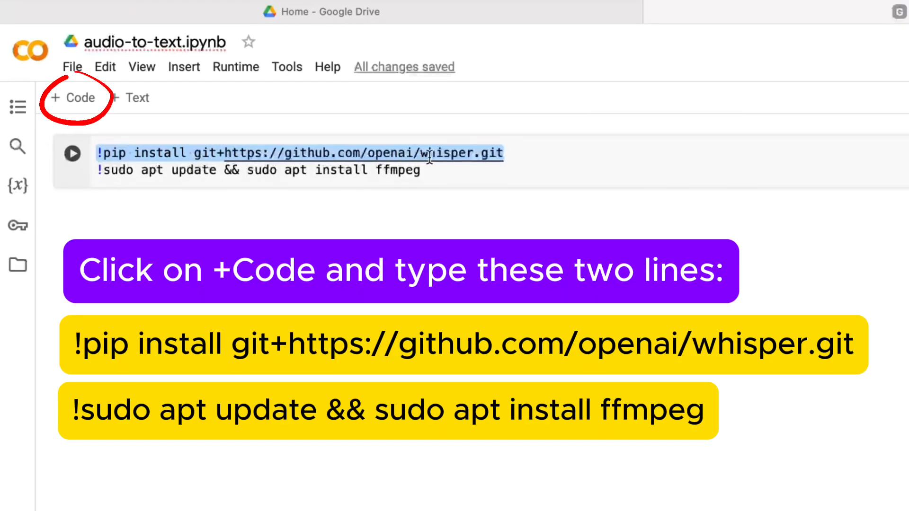
mouse_move(530, 152)
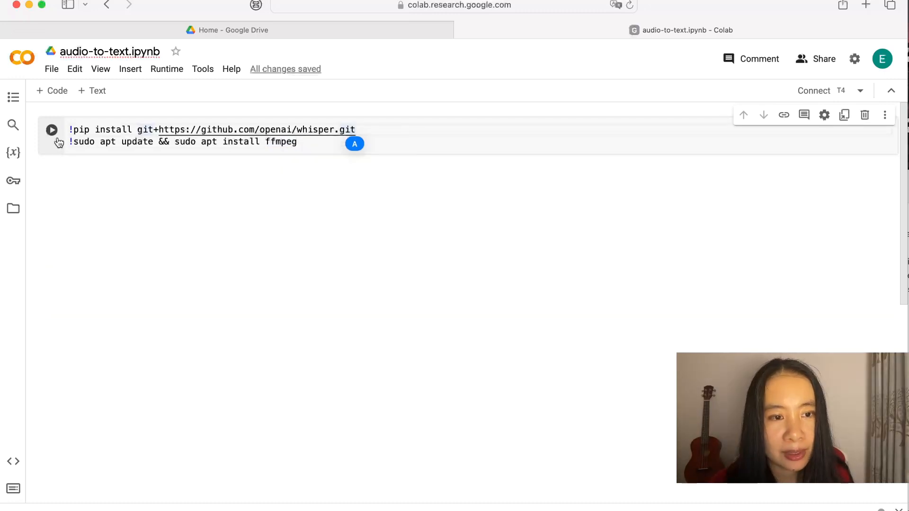
Run the pip install whisper and apt install ffmpeg cell on the T4 runtime
left_click(51, 130)
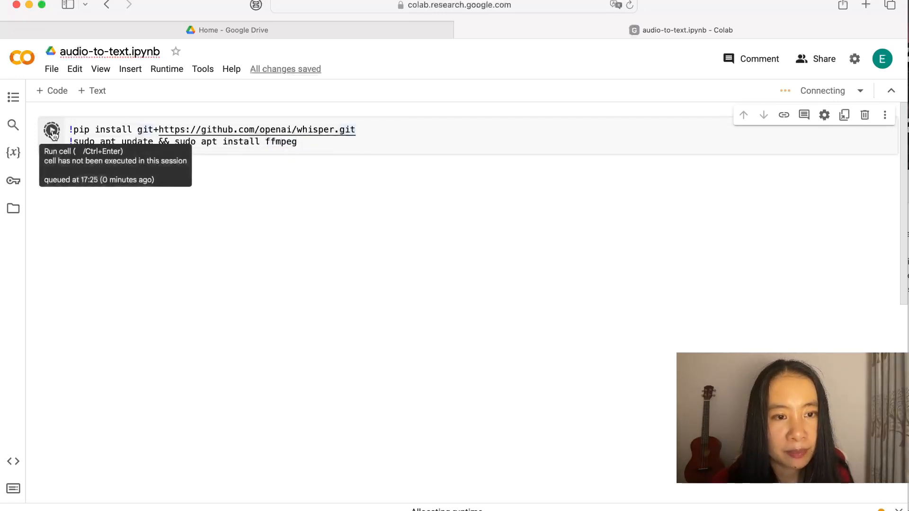
left_click(51, 129)
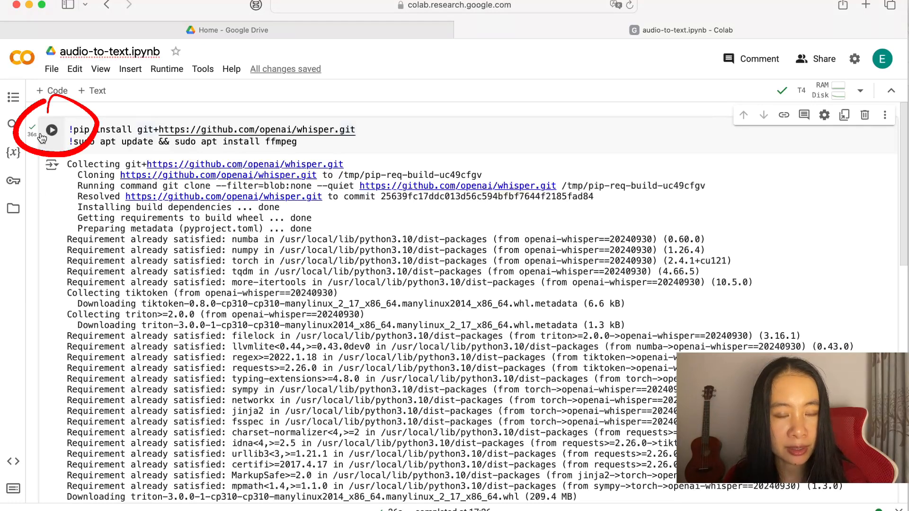
mouse_move(52, 130)
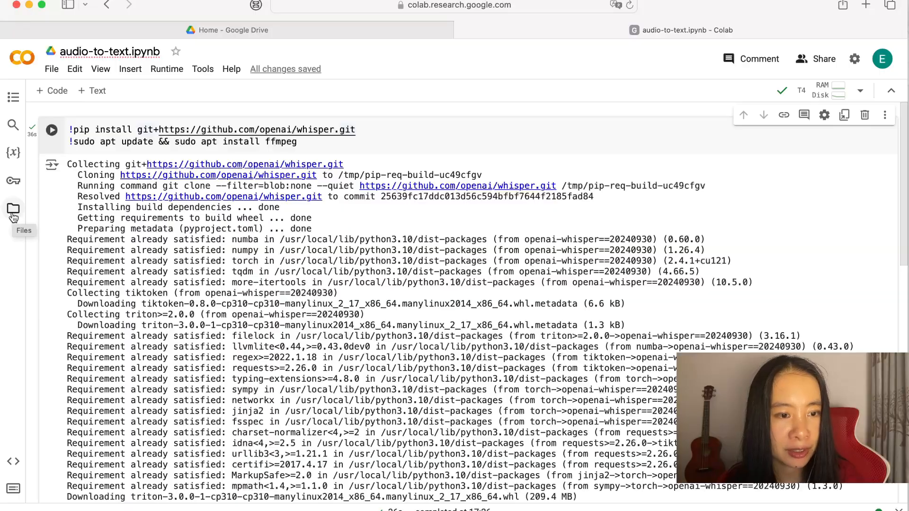
Show the session Files with test.wav and hide the install cell's output
left_click(13, 209)
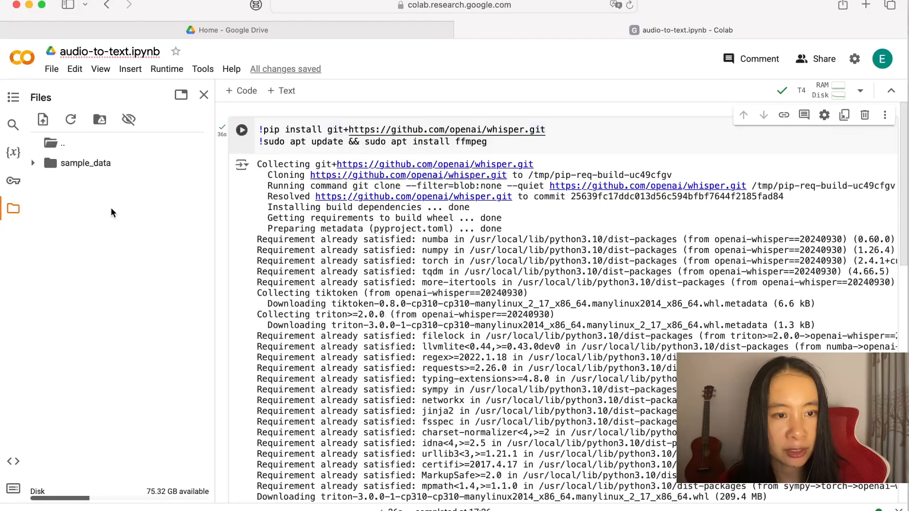
mouse_move(76, 191)
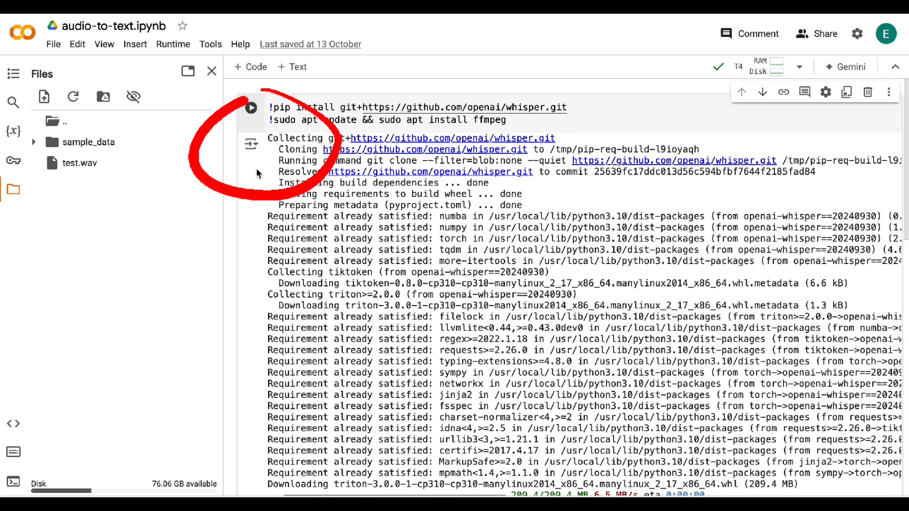
left_click(251, 144)
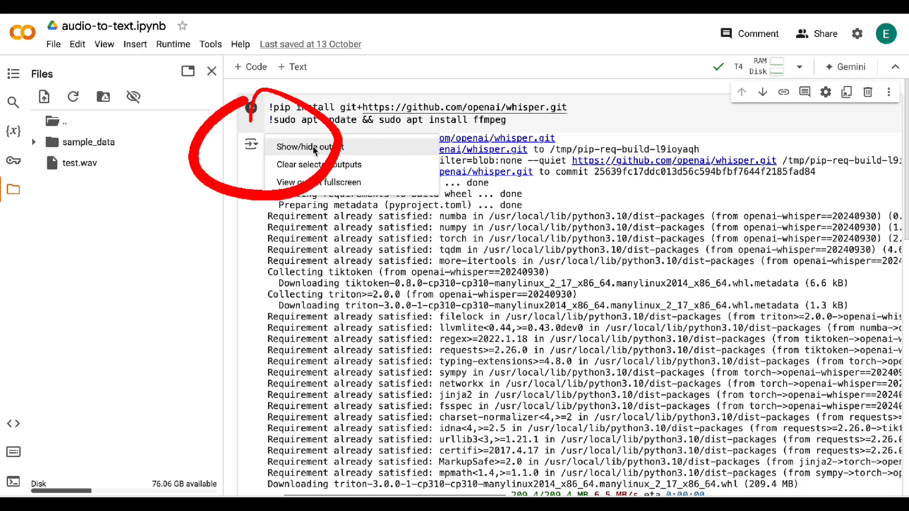
left_click(309, 147)
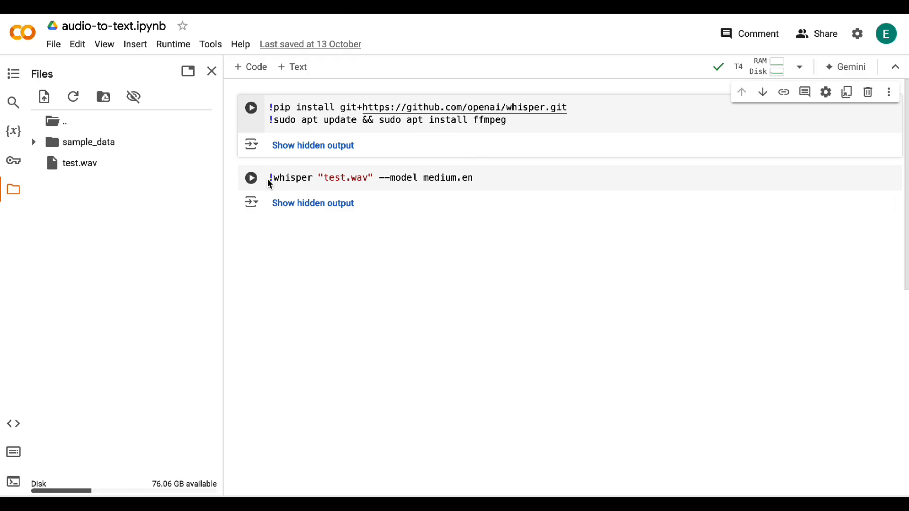
Run !whisper "test.wav" --model medium.en to produce the timestamped transcript
left_click(271, 178)
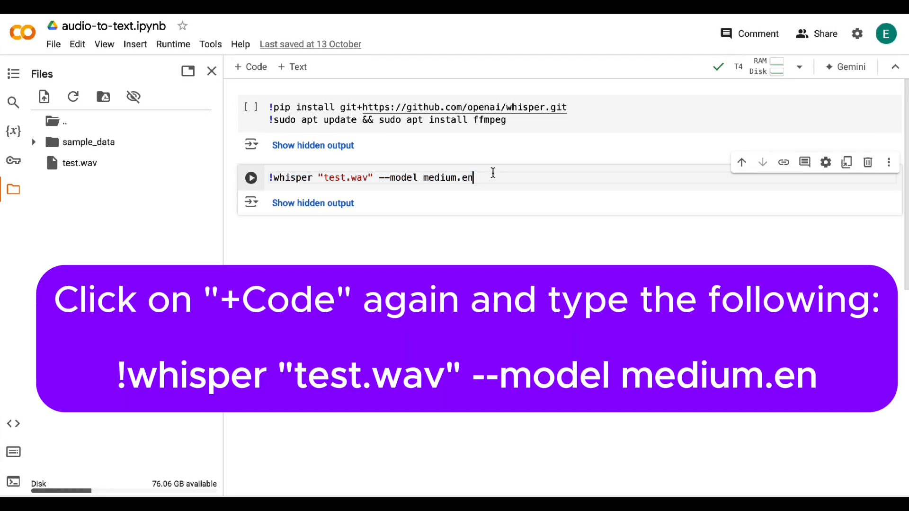
mouse_move(251, 178)
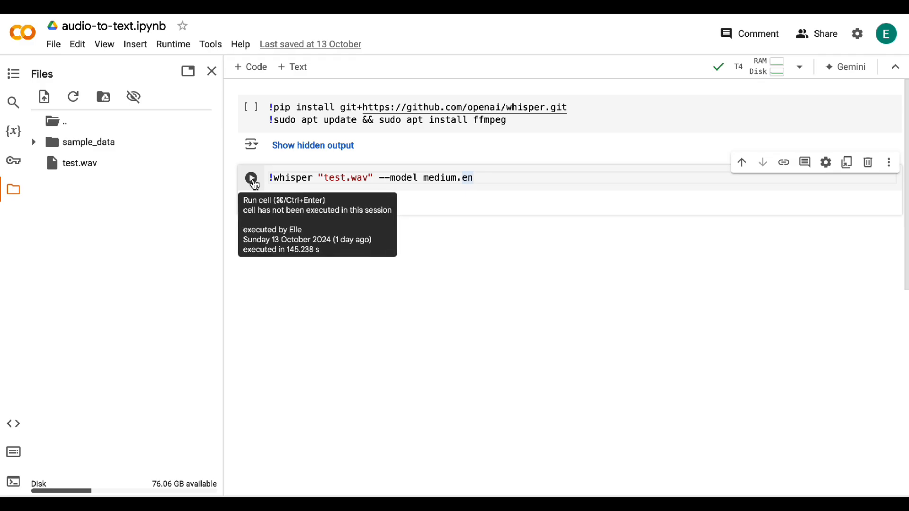
left_click(251, 177)
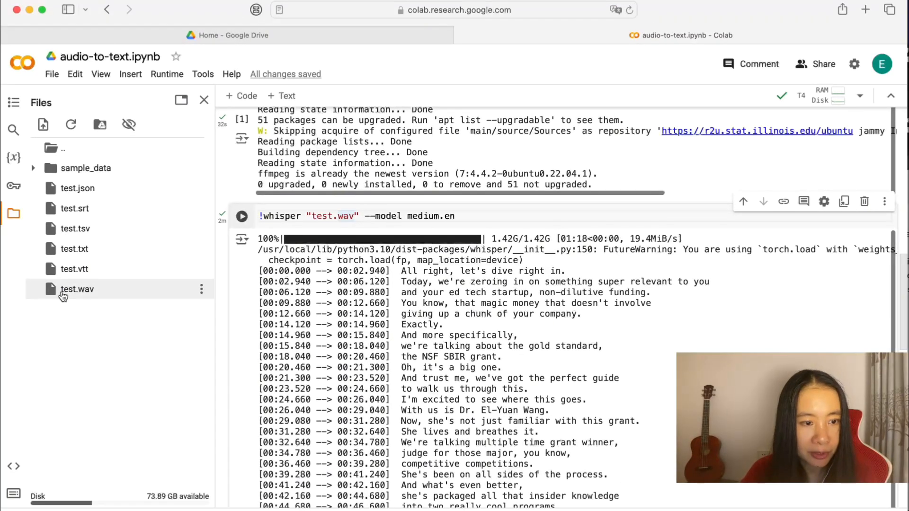
mouse_move(76, 289)
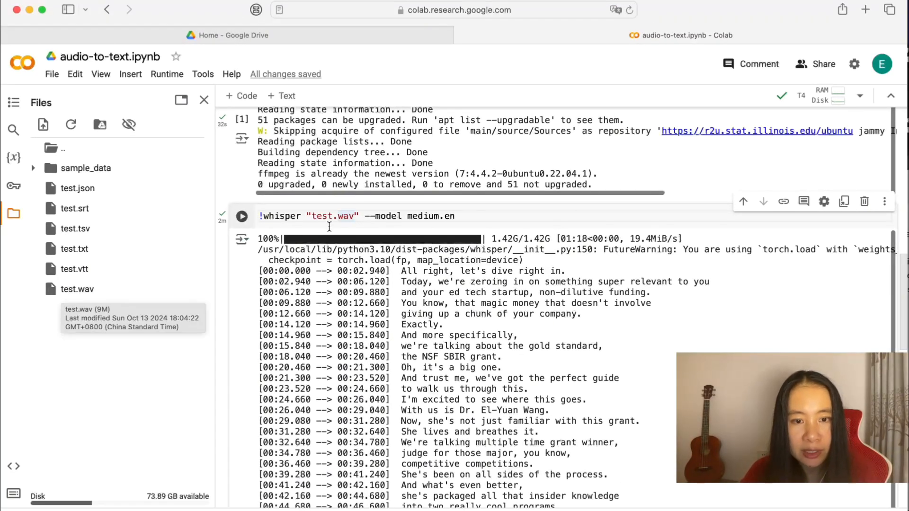
double_click(426, 216)
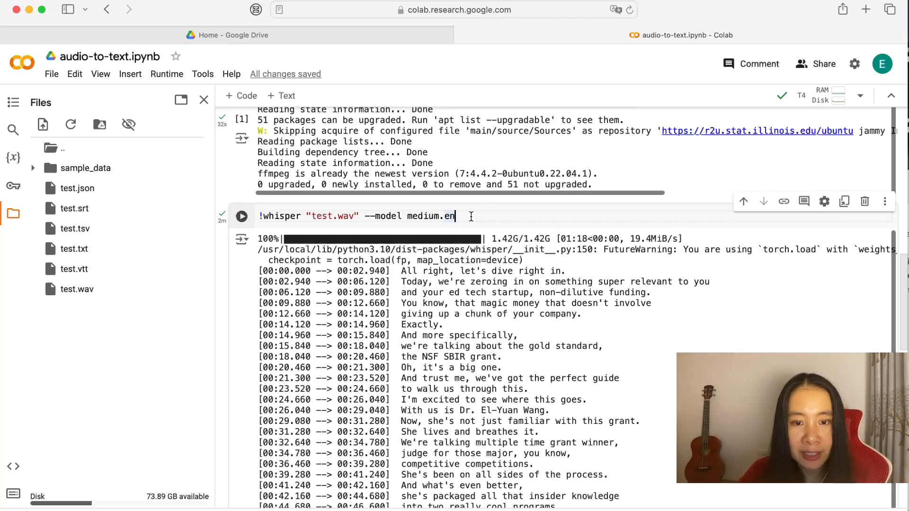
scroll("down", 3)
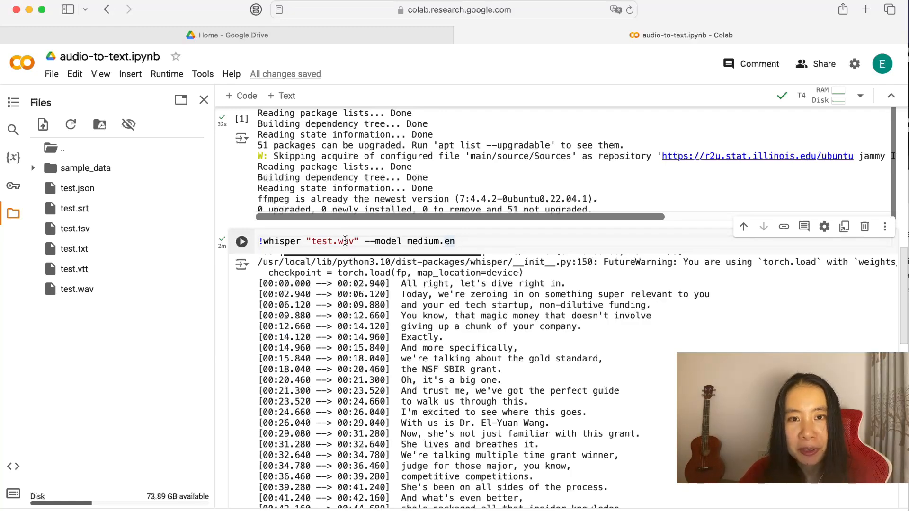
left_click(456, 241)
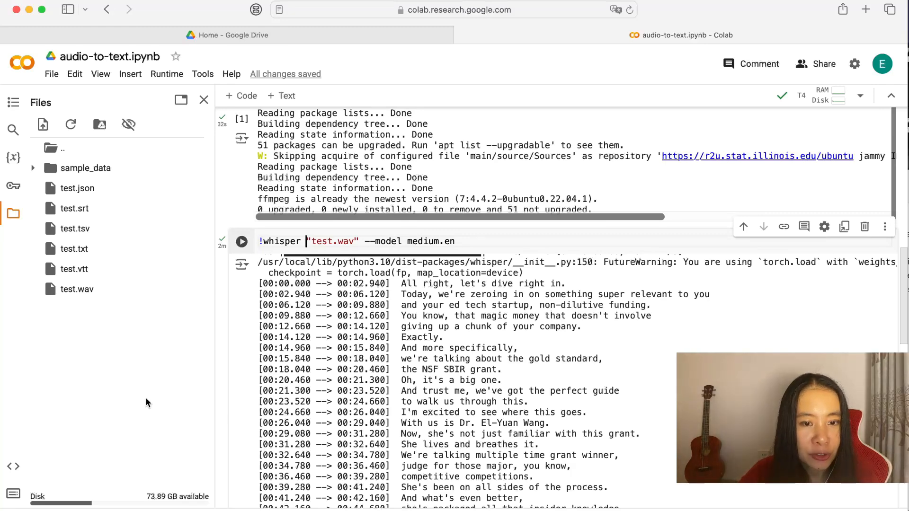
mouse_move(162, 379)
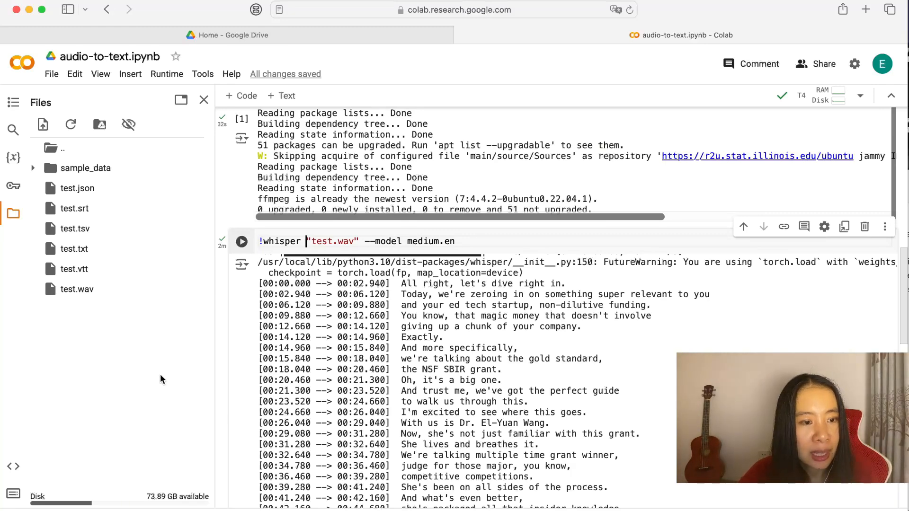
mouse_move(162, 379)
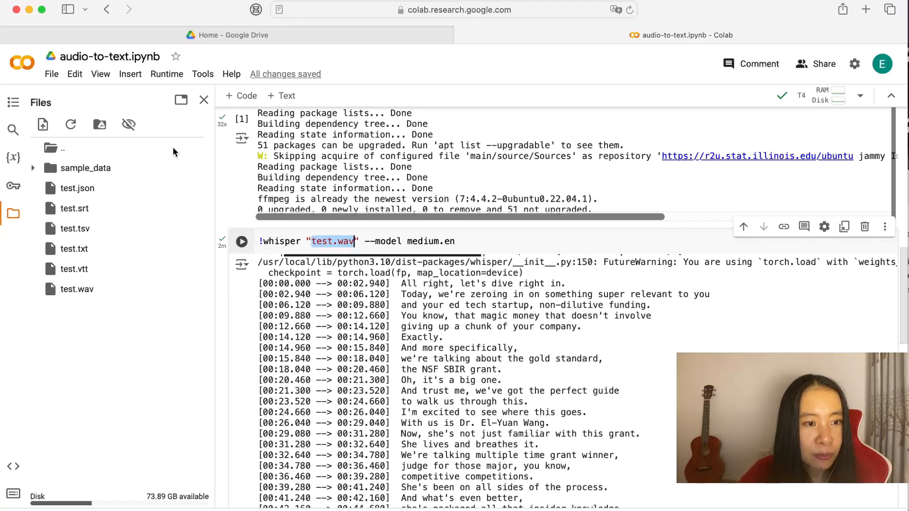
mouse_move(87, 308)
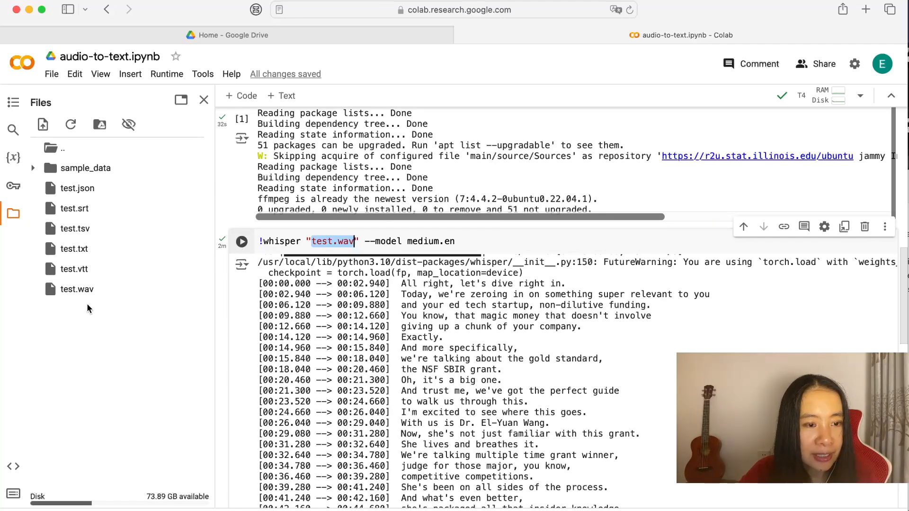
mouse_move(242, 267)
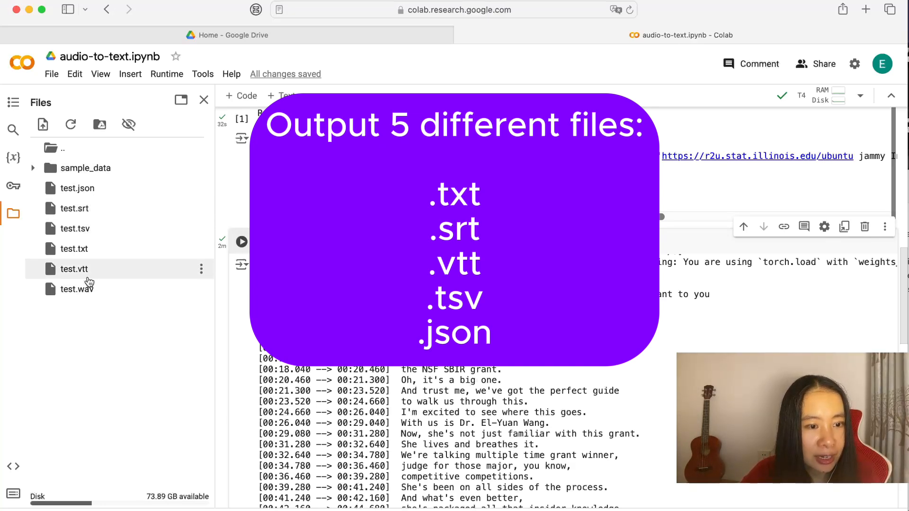
mouse_move(109, 228)
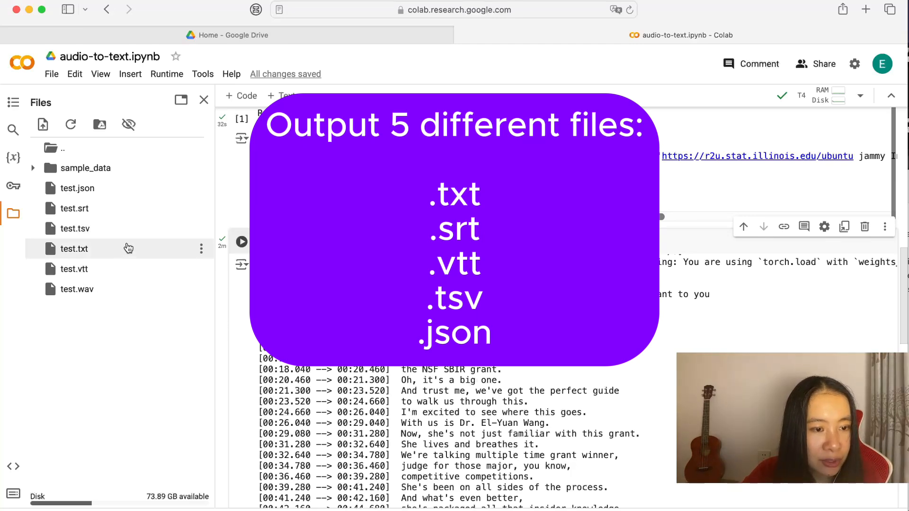
View test.txt in the side editor and read through the untimestamped transcript
double_click(74, 249)
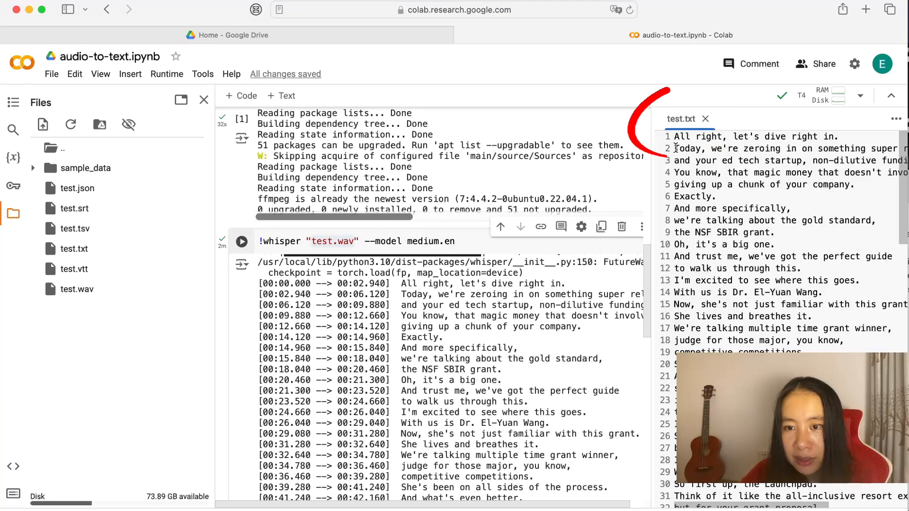
scroll("down", 3)
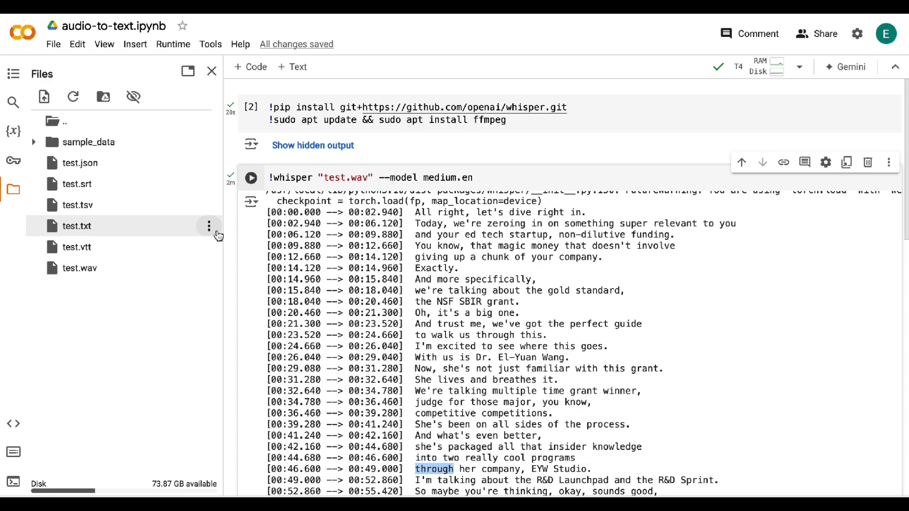
mouse_move(218, 236)
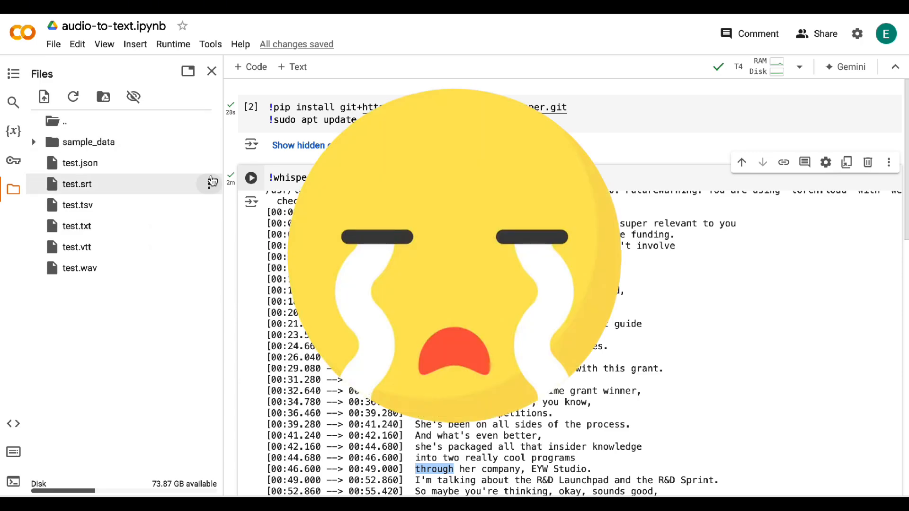
Show the test.srt file options (Download, Rename, Delete) in the Files panel
left_click(210, 184)
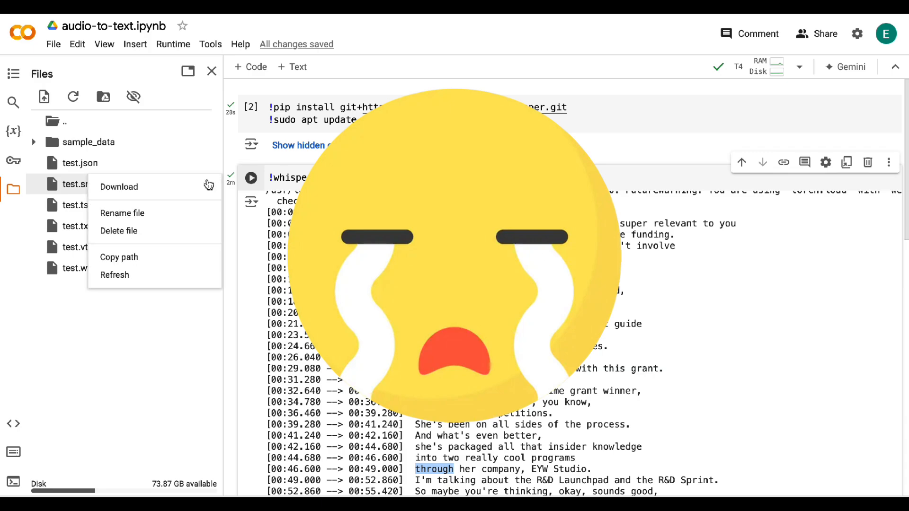